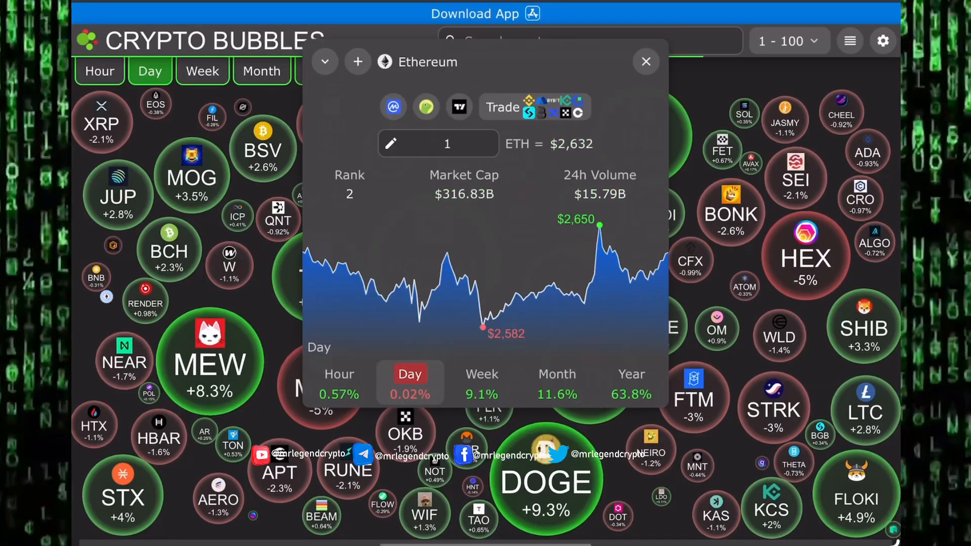
- Dismiss the Ethereum details card and switch Crypto Bubbles to yearly performance
click(645, 61)
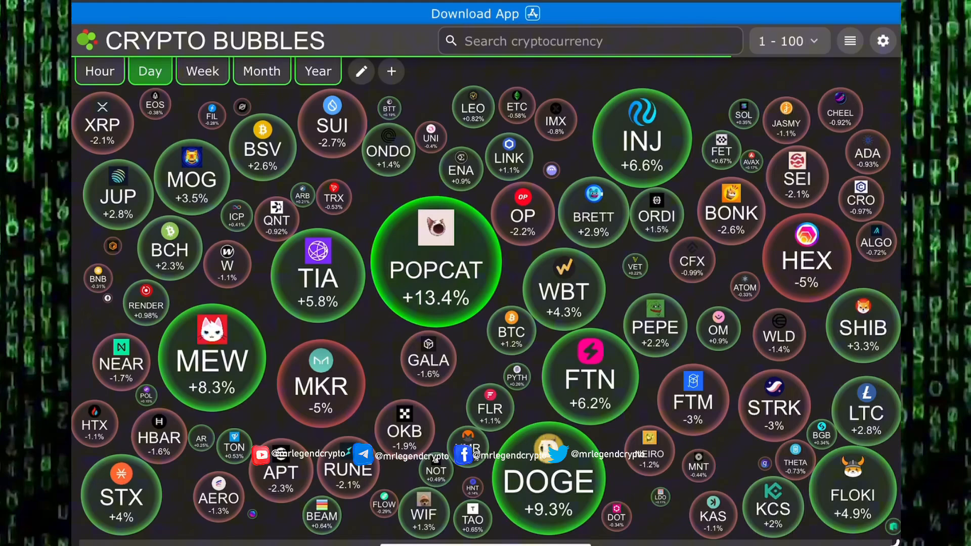
click(317, 70)
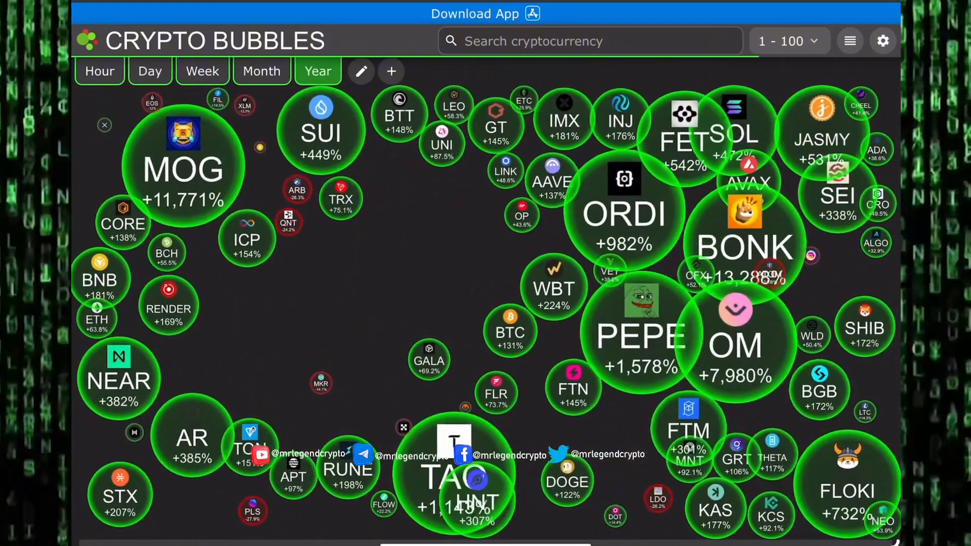
click(734, 130)
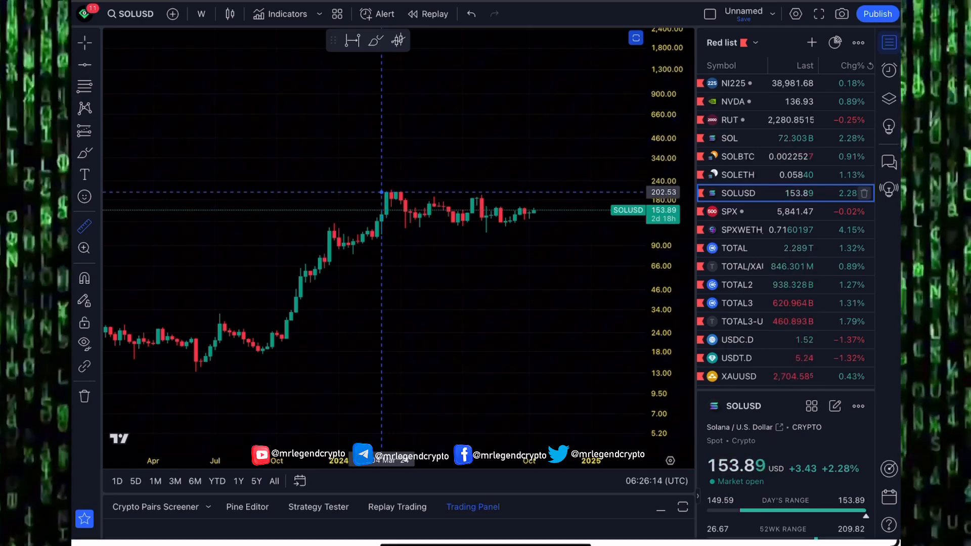
- Pan the weekly SOLUSD chart back to its 2021 peak, then load SOLETH
drag(383, 192, 505, 242)
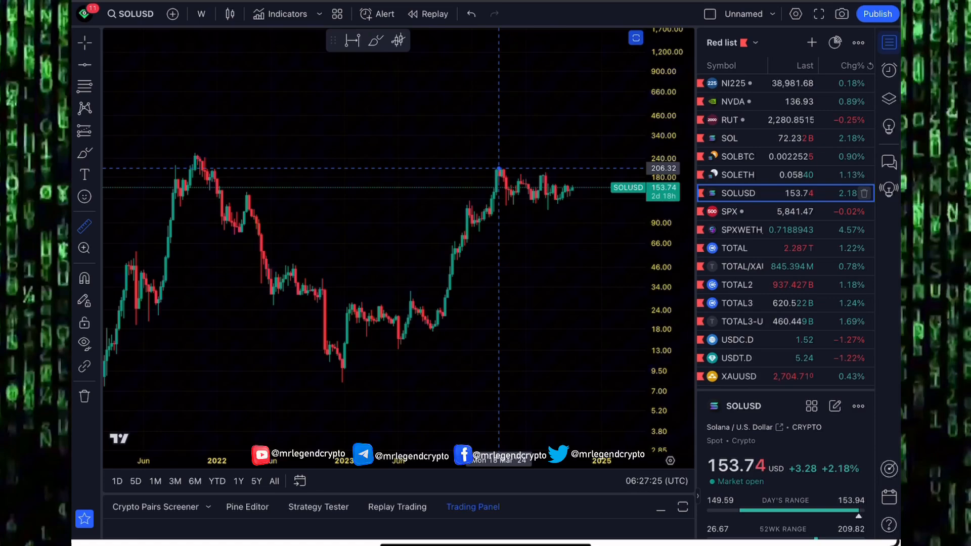
click(738, 174)
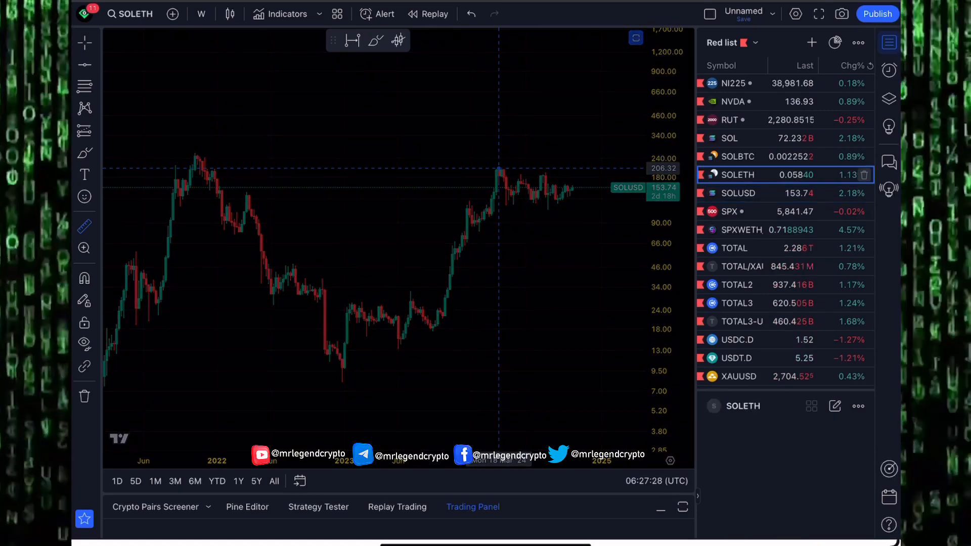
- Load SOLBTC from the Red list watchlist after viewing the weekly SOLETH chart
click(736, 174)
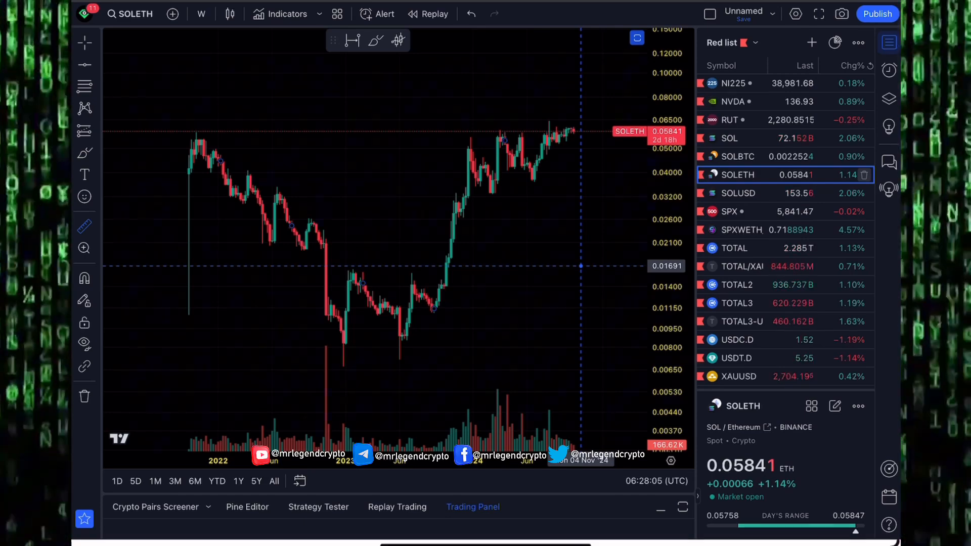
click(737, 156)
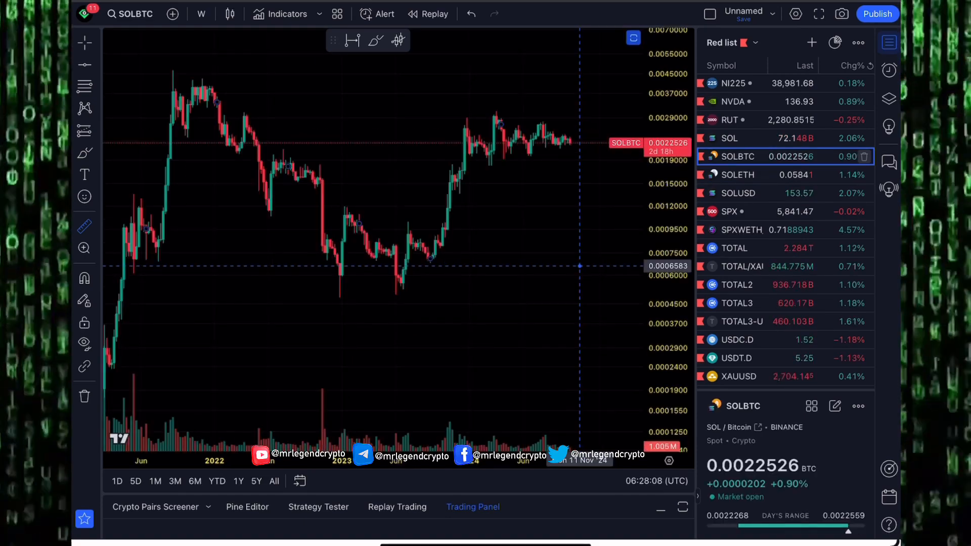
mouse_move(463, 120)
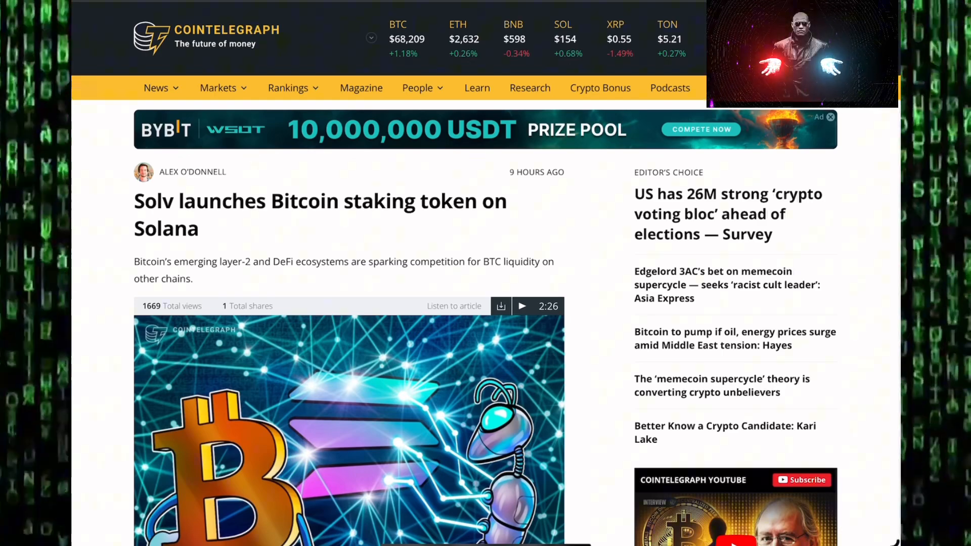
scroll(down, 3)
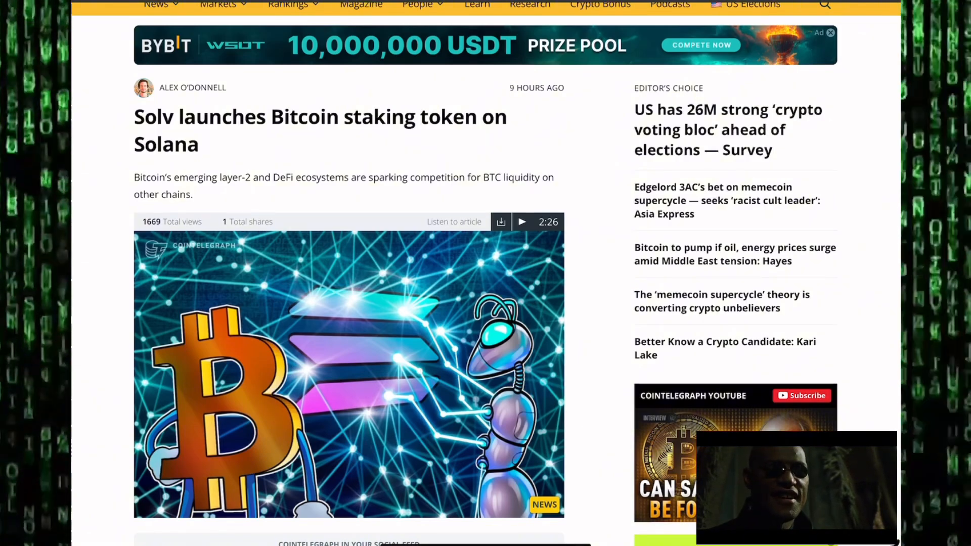
scroll(down, 3)
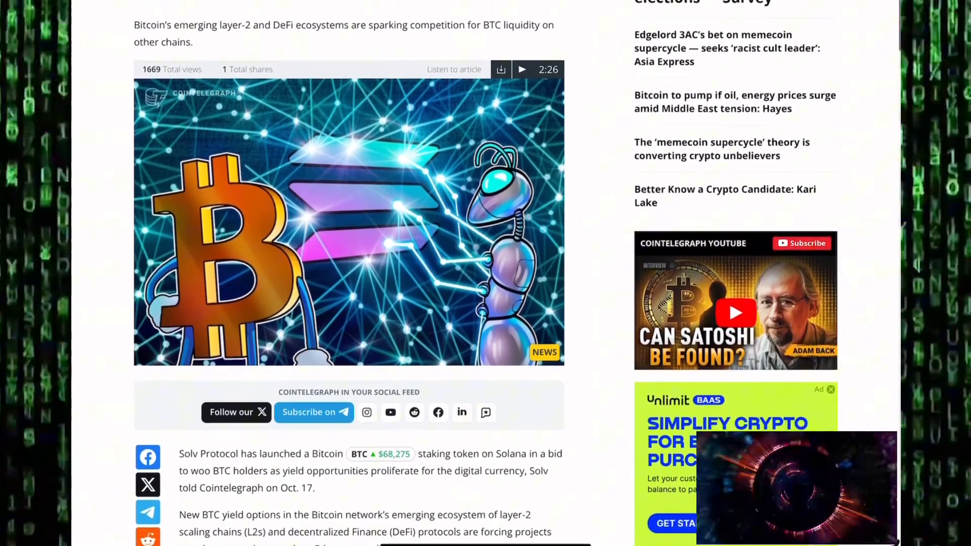
scroll(down, 3)
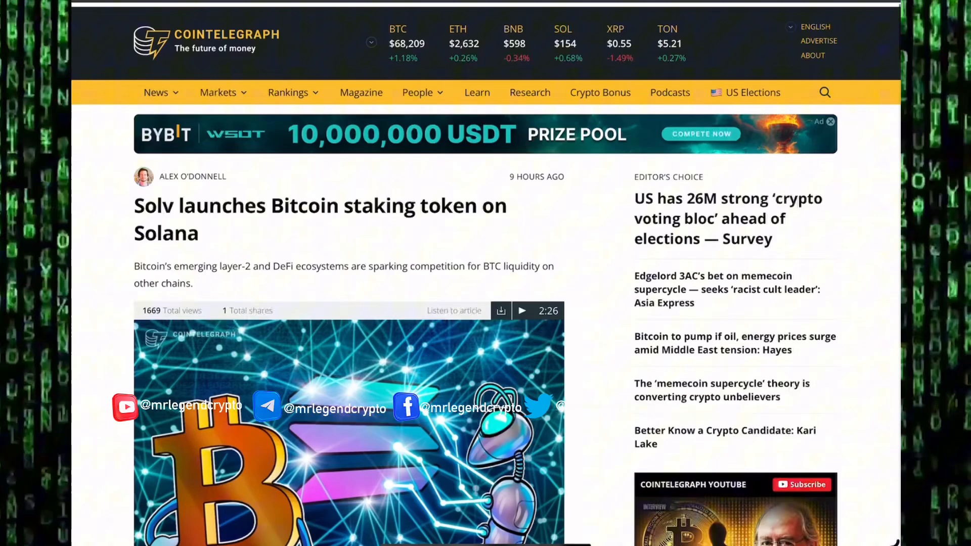
- Scroll past the SOL/USD daily chart and memecoins table to 'Solana network activity tanks'
scroll(down, 3)
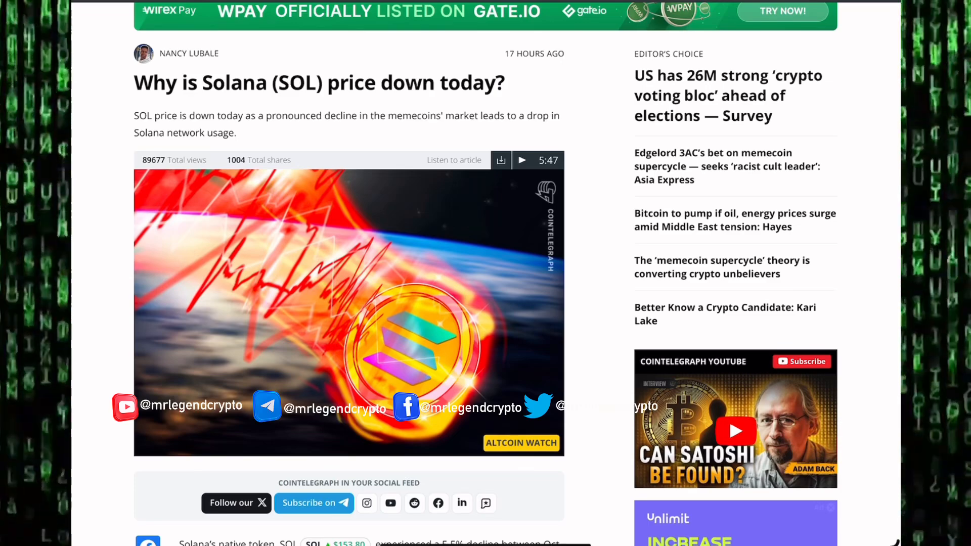
scroll(down, 3)
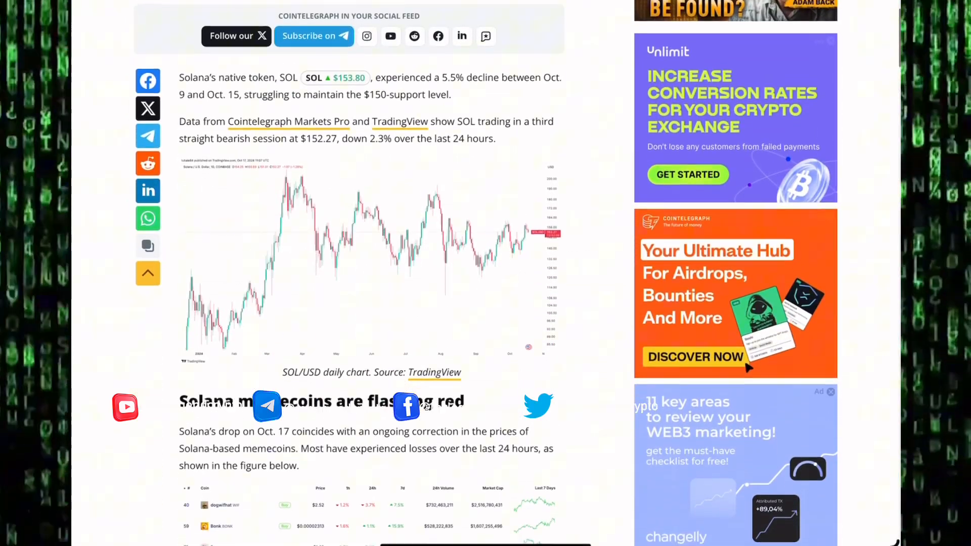
scroll(down, 3)
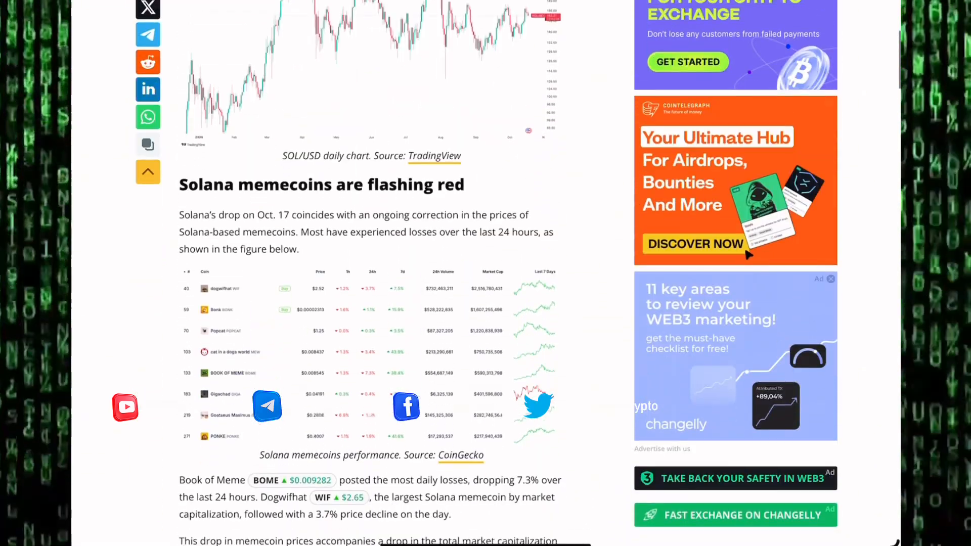
scroll(down, 3)
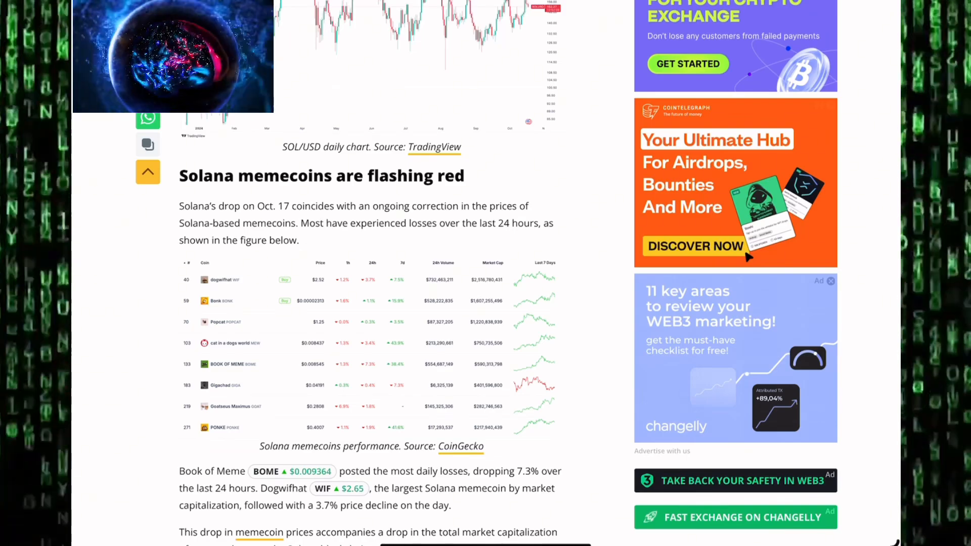
scroll(down, 3)
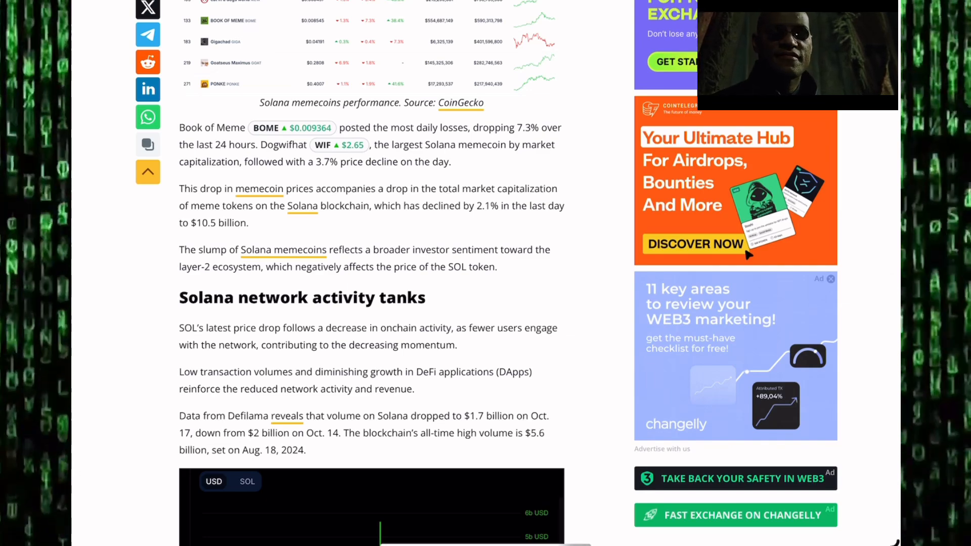
- Scroll past the Defilama volume chart and DappRadar table to the bearish triangle section
scroll(down, 3)
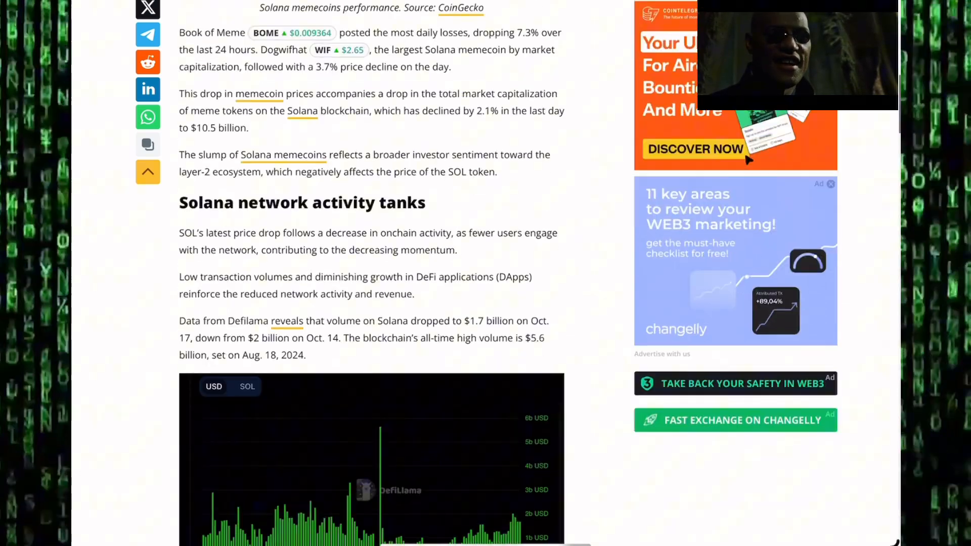
scroll(down, 3)
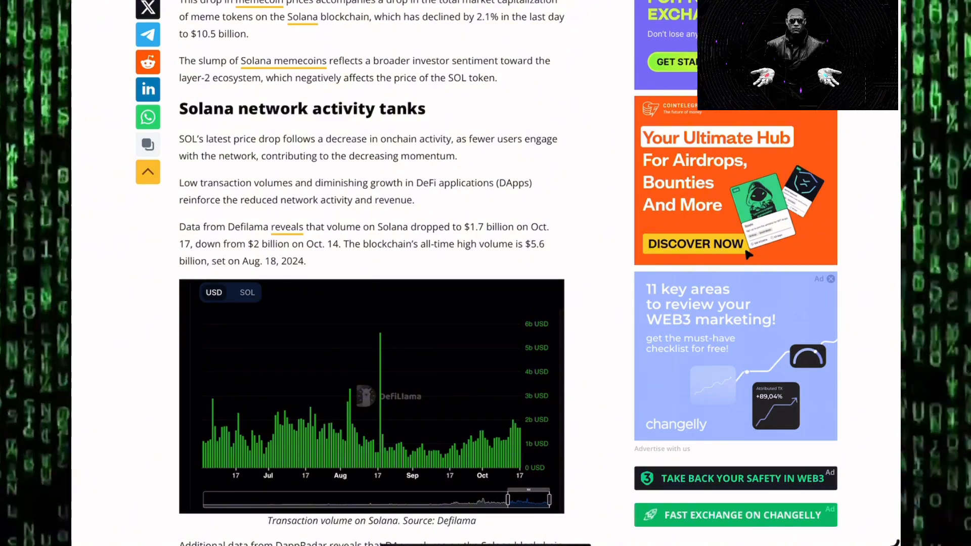
scroll(down, 3)
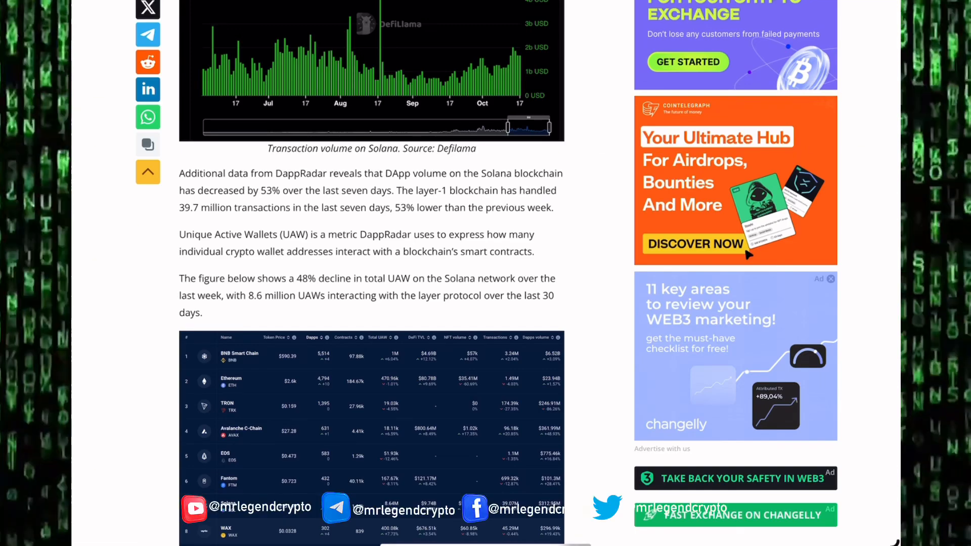
scroll(down, 3)
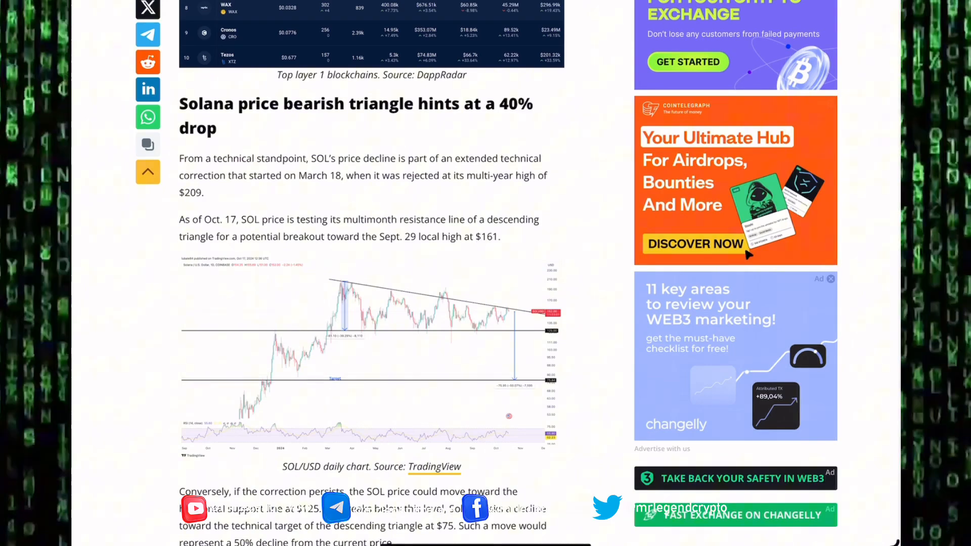
- Read to the article's $75 descending-triangle target, then return to the SOLBTC chart
scroll(down, 3)
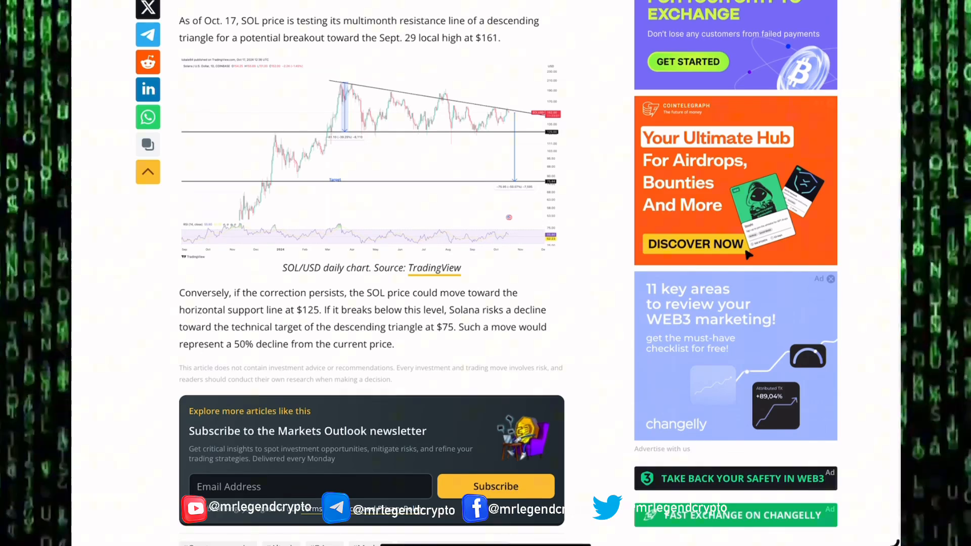
scroll(up, 3)
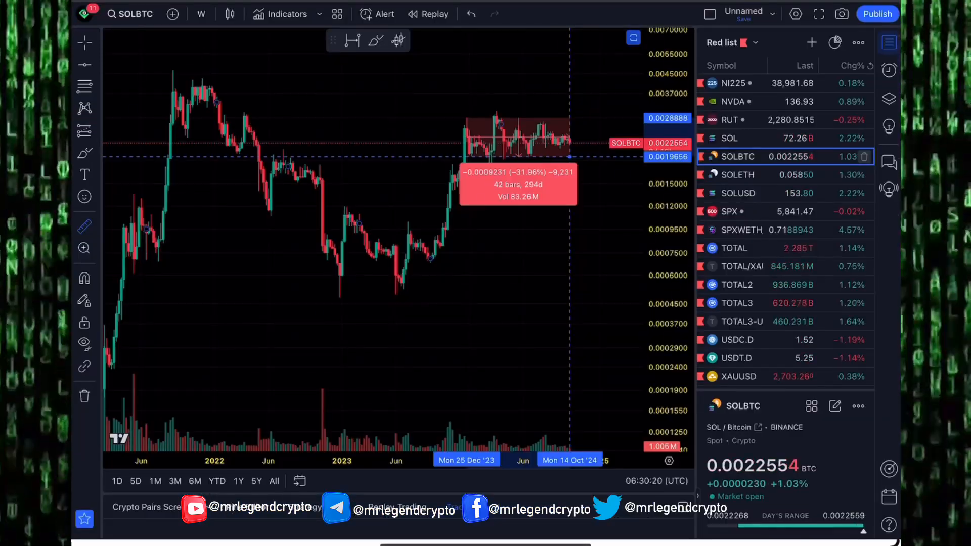
- Load SOLUSD, then show Solana's monthly performance (+16.3%) in Crypto Bubbles
click(738, 193)
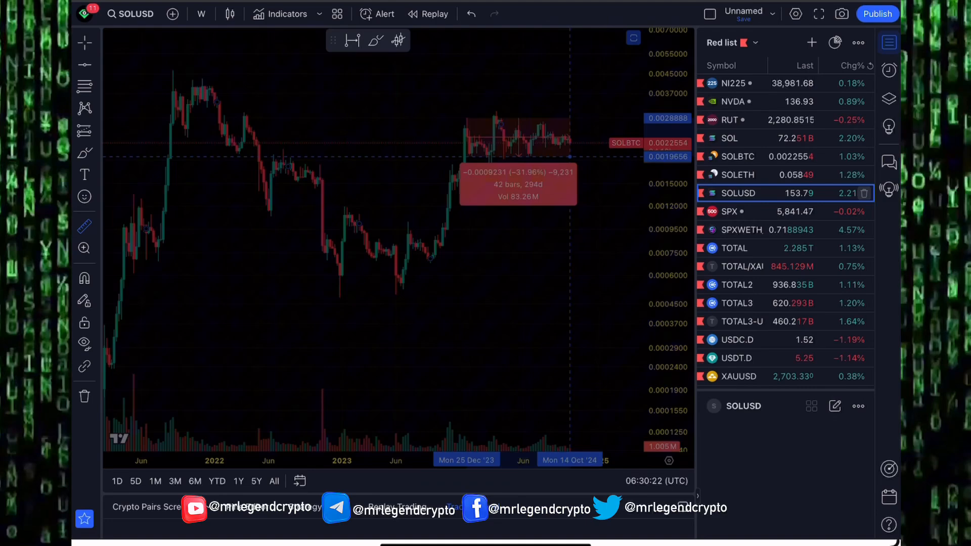
click(737, 193)
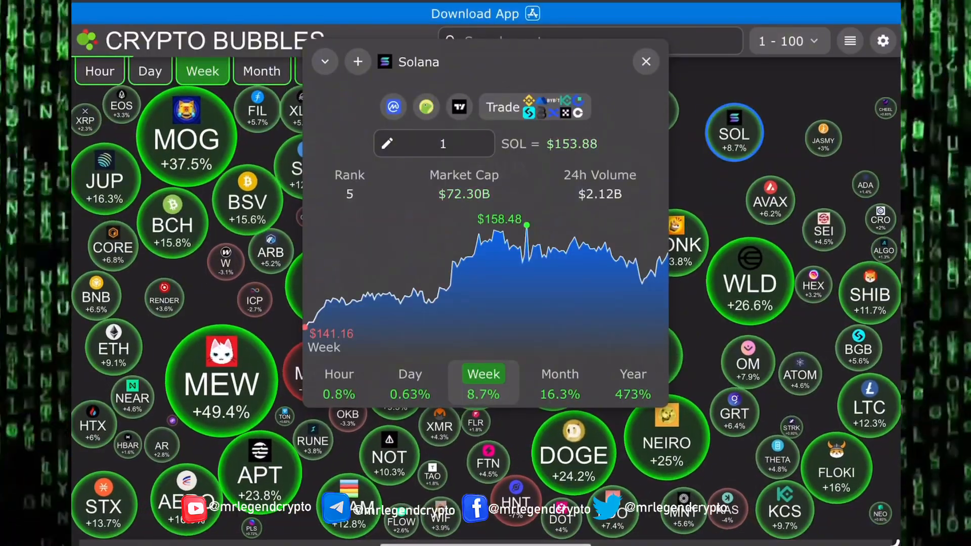
click(558, 382)
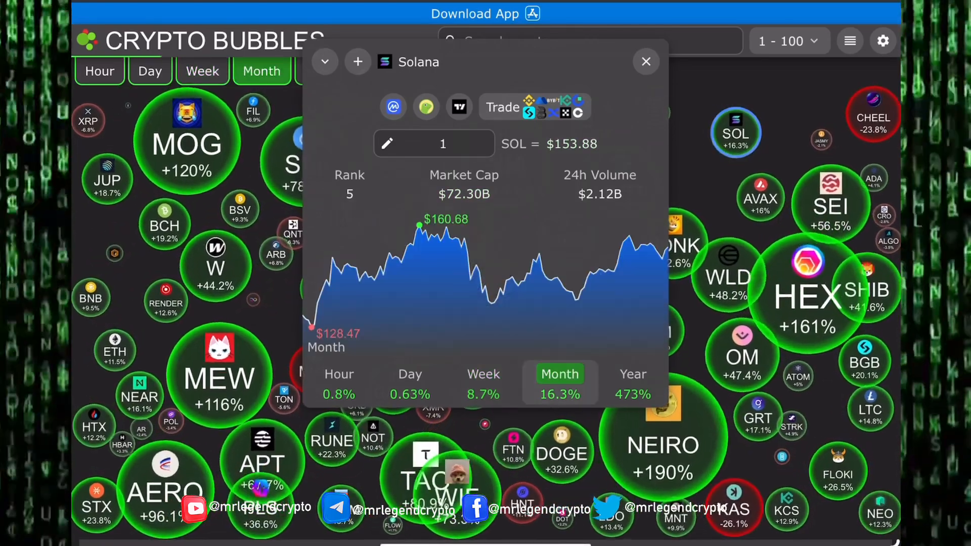